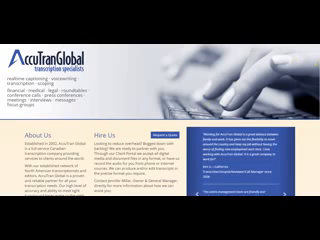
{"action": "scroll", "scroll_direction": "down", "scroll_amount": 3}
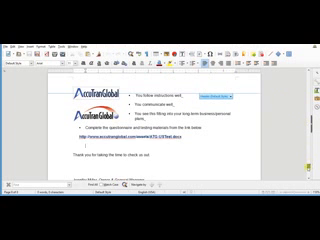
{"action": "scroll", "scroll_direction": "down", "scroll_amount": 3}
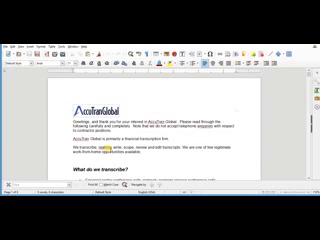
{"action": "scroll", "scroll_direction": "down", "scroll_amount": 3}
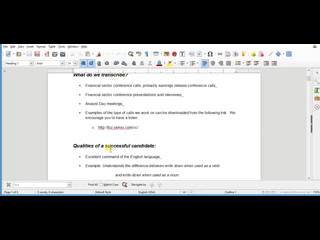
{"action": "scroll", "scroll_direction": "down", "scroll_amount": 3}
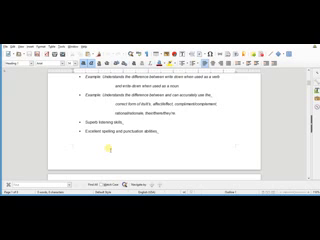
{"action": "scroll", "scroll_direction": "down", "scroll_amount": 3}
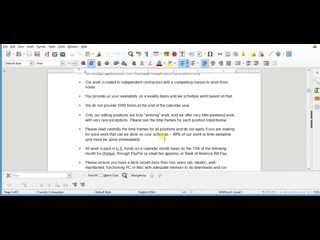
{"action": "scroll", "scroll_direction": "down", "scroll_amount": 3}
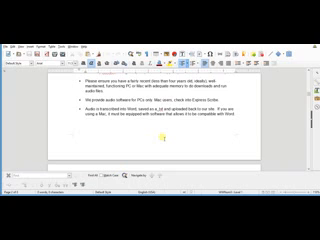
{"action": "scroll", "scroll_direction": "down", "scroll_amount": 3}
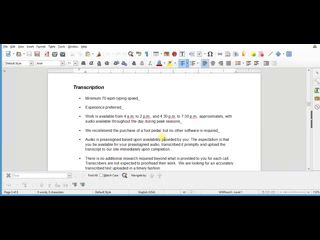
{"action": "scroll", "scroll_direction": "down", "scroll_amount": 3}
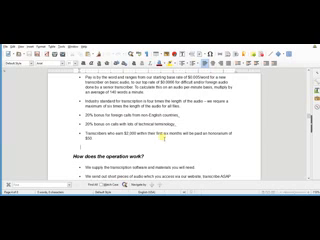
{"action": "scroll", "scroll_direction": "down", "scroll_amount": 3}
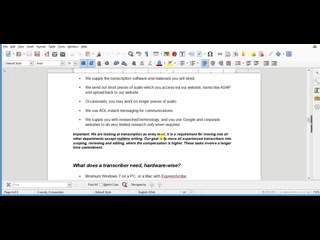
{"action": "scroll", "scroll_direction": "down", "scroll_amount": 3}
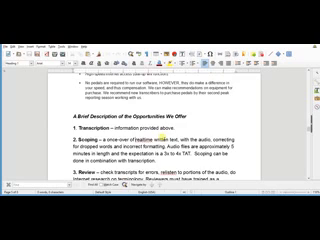
{"action": "scroll", "scroll_direction": "down", "scroll_amount": 3}
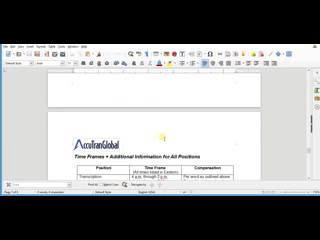
{"action": "scroll", "scroll_direction": "down", "scroll_amount": 3}
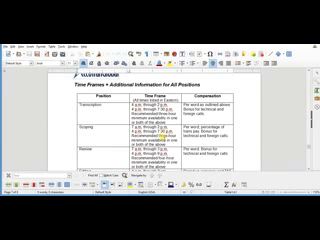
{"action": "scroll", "scroll_direction": "down", "scroll_amount": 3}
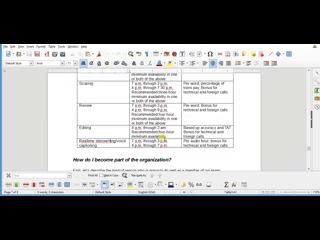
{"action": "scroll", "scroll_direction": "down", "scroll_amount": 3}
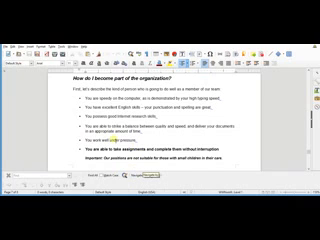
{"action": "scroll", "scroll_direction": "down", "scroll_amount": 3}
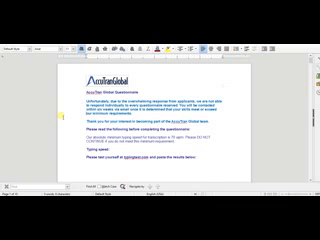
{"action": "scroll", "scroll_direction": "down", "scroll_amount": 3}
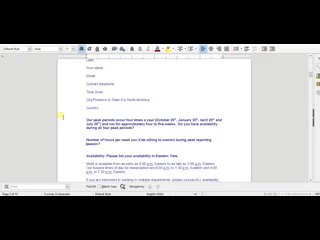
{"action": "scroll", "scroll_direction": "down", "scroll_amount": 3}
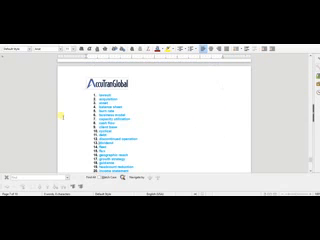
{"action": "scroll", "scroll_direction": "down", "scroll_amount": 3}
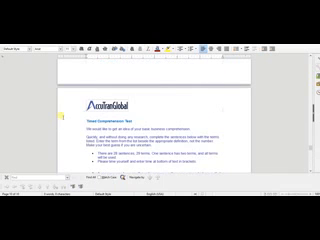
{"action": "scroll", "scroll_direction": "down", "scroll_amount": 3}
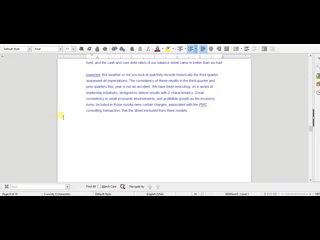